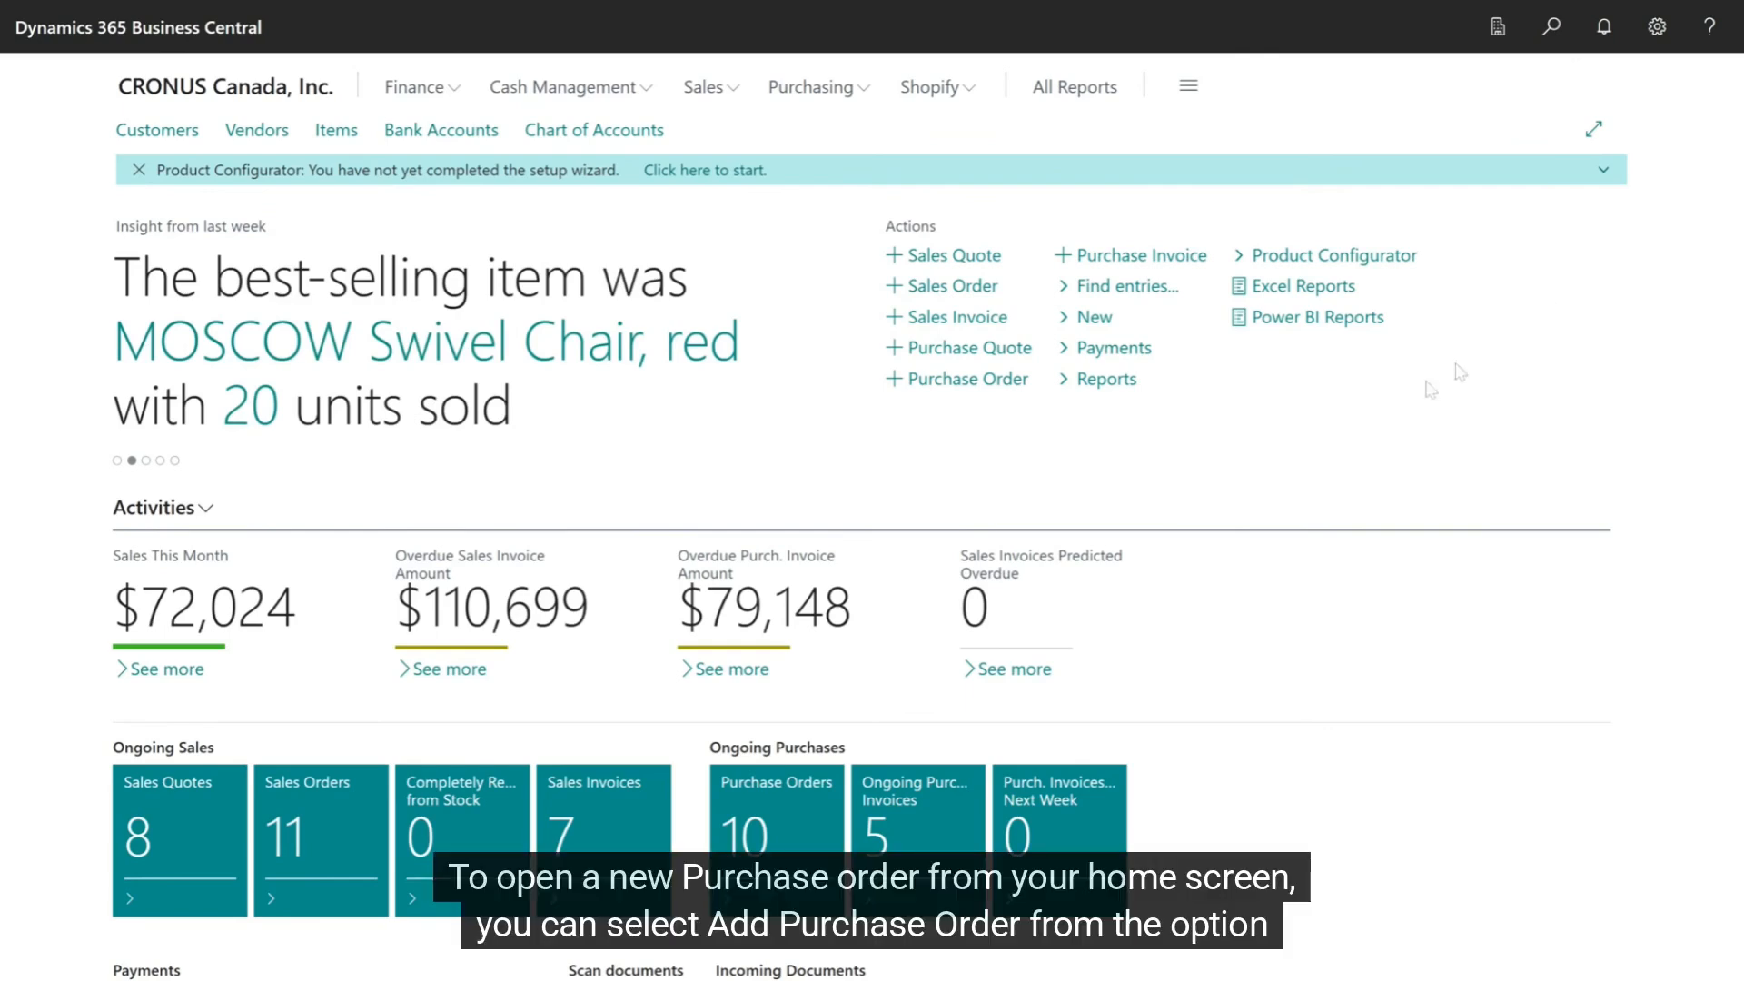
mouse_move(967, 382)
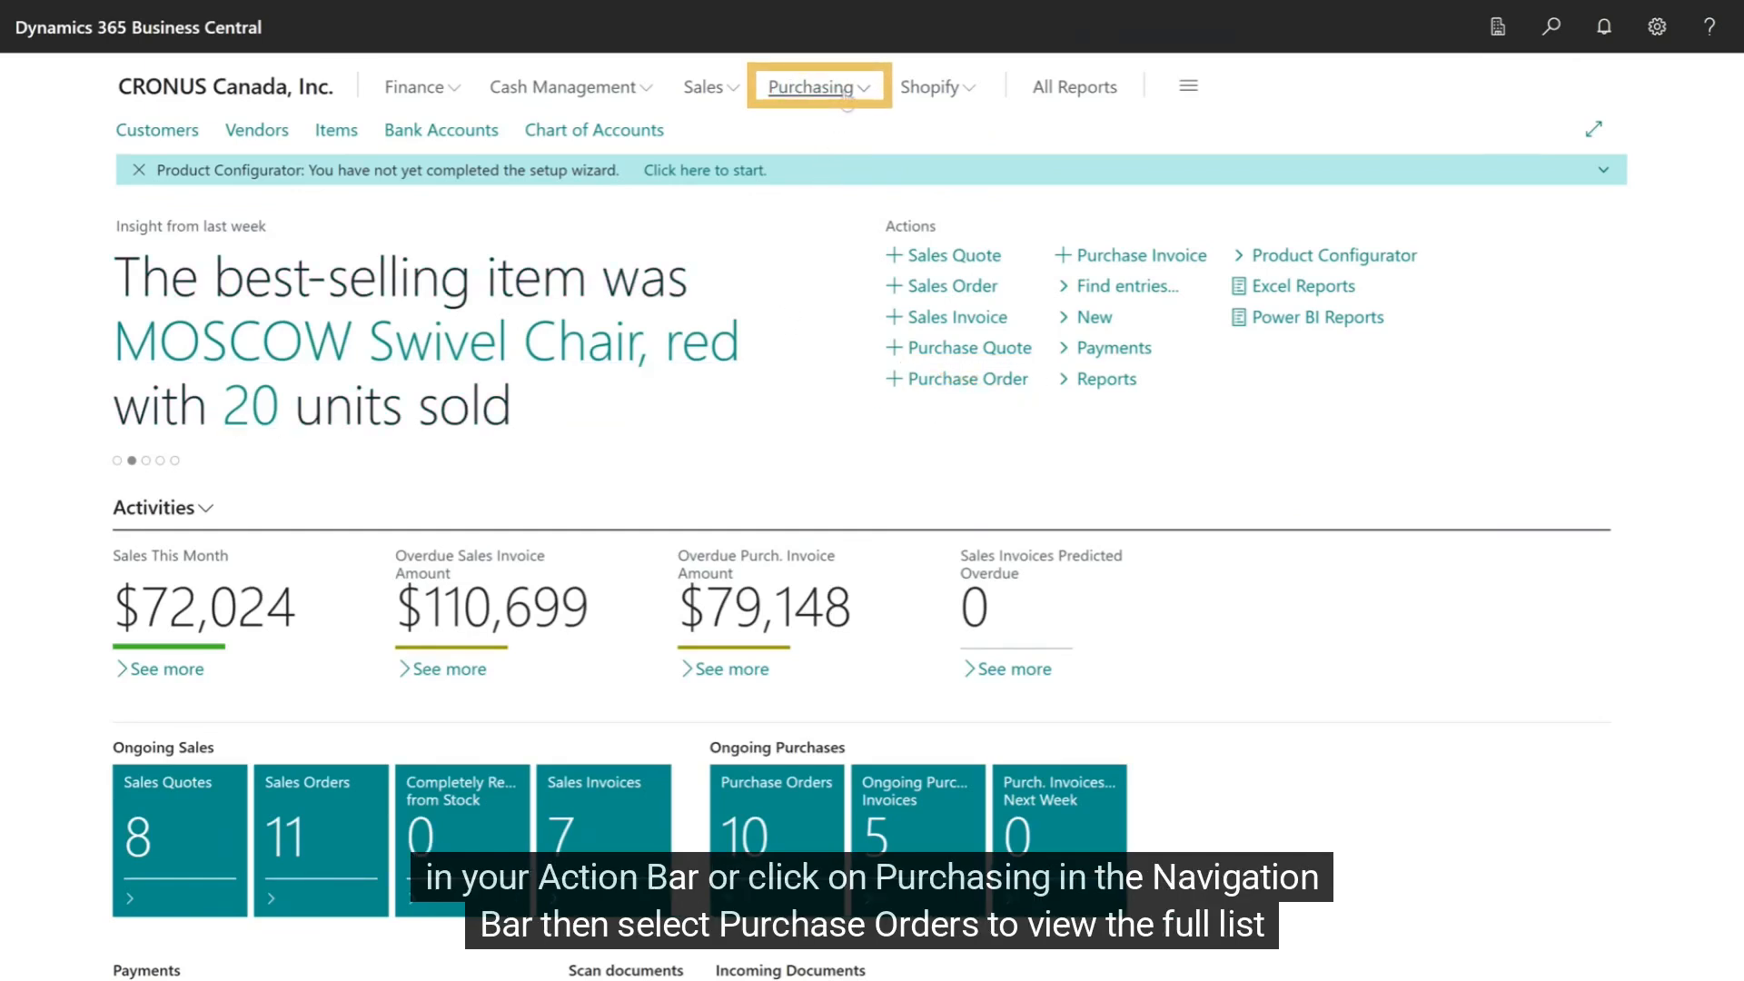
- Show the Purchasing menu listing the purchase document pages
left_click(814, 87)
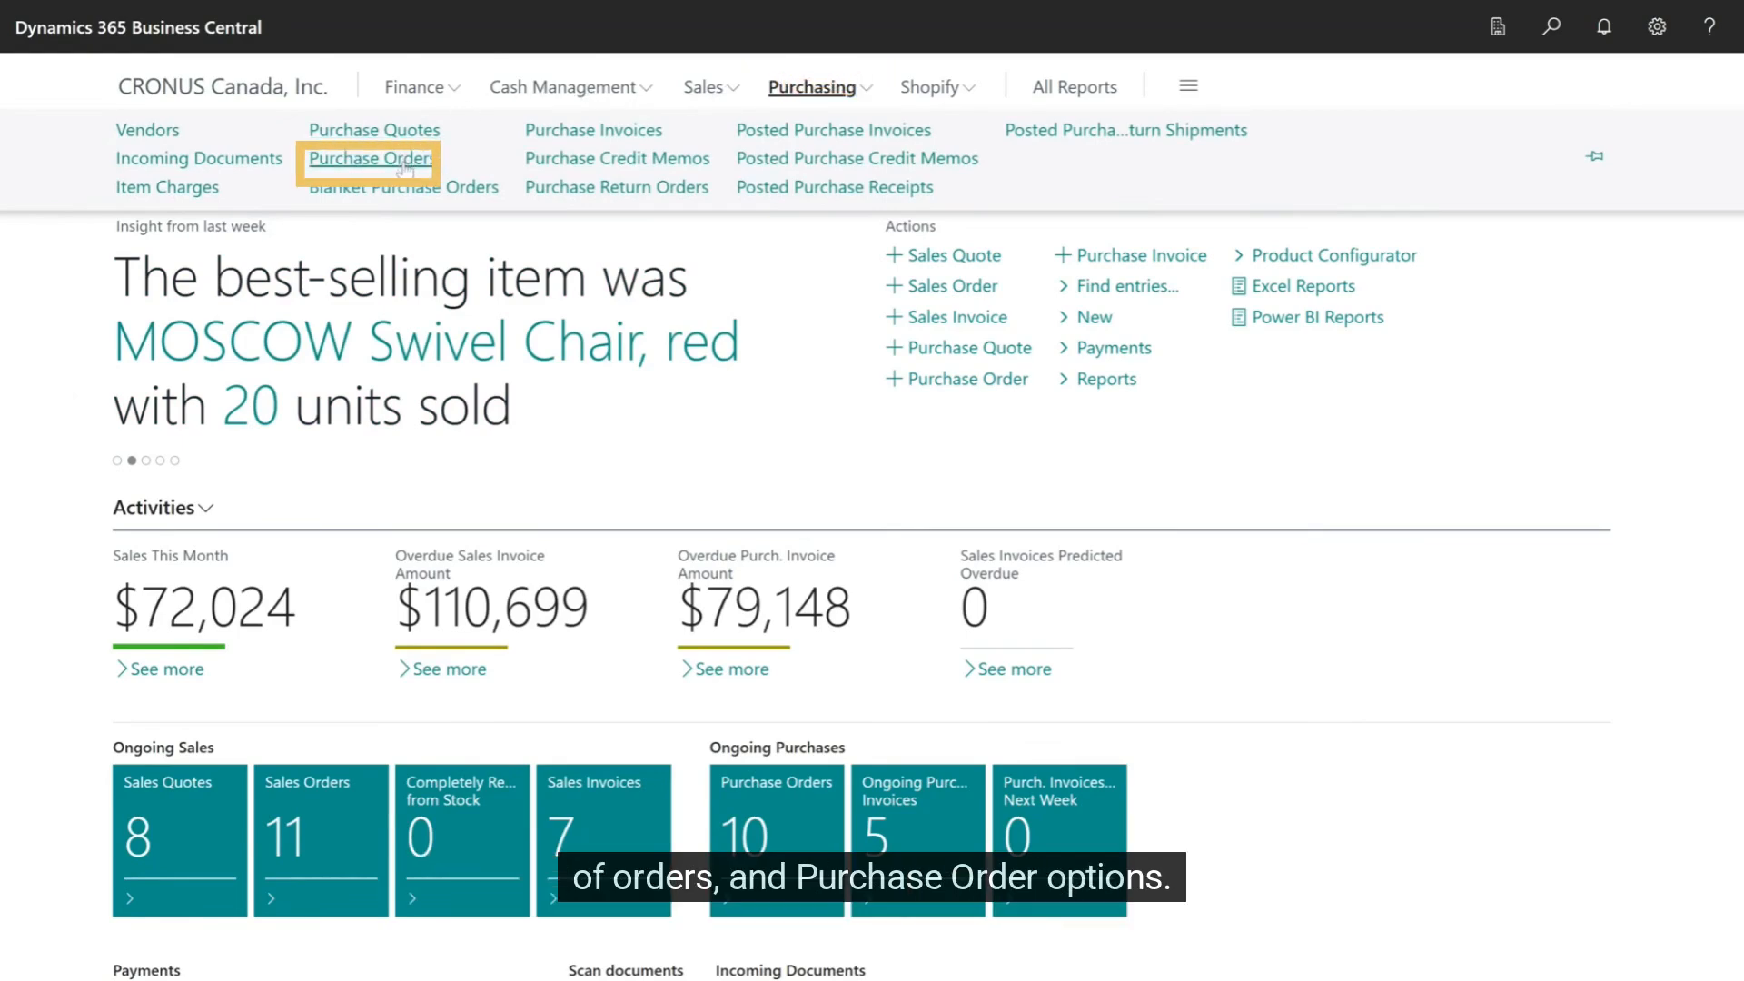
- Go to the Purchase Orders list and start a new, blank purchase order
left_click(371, 158)
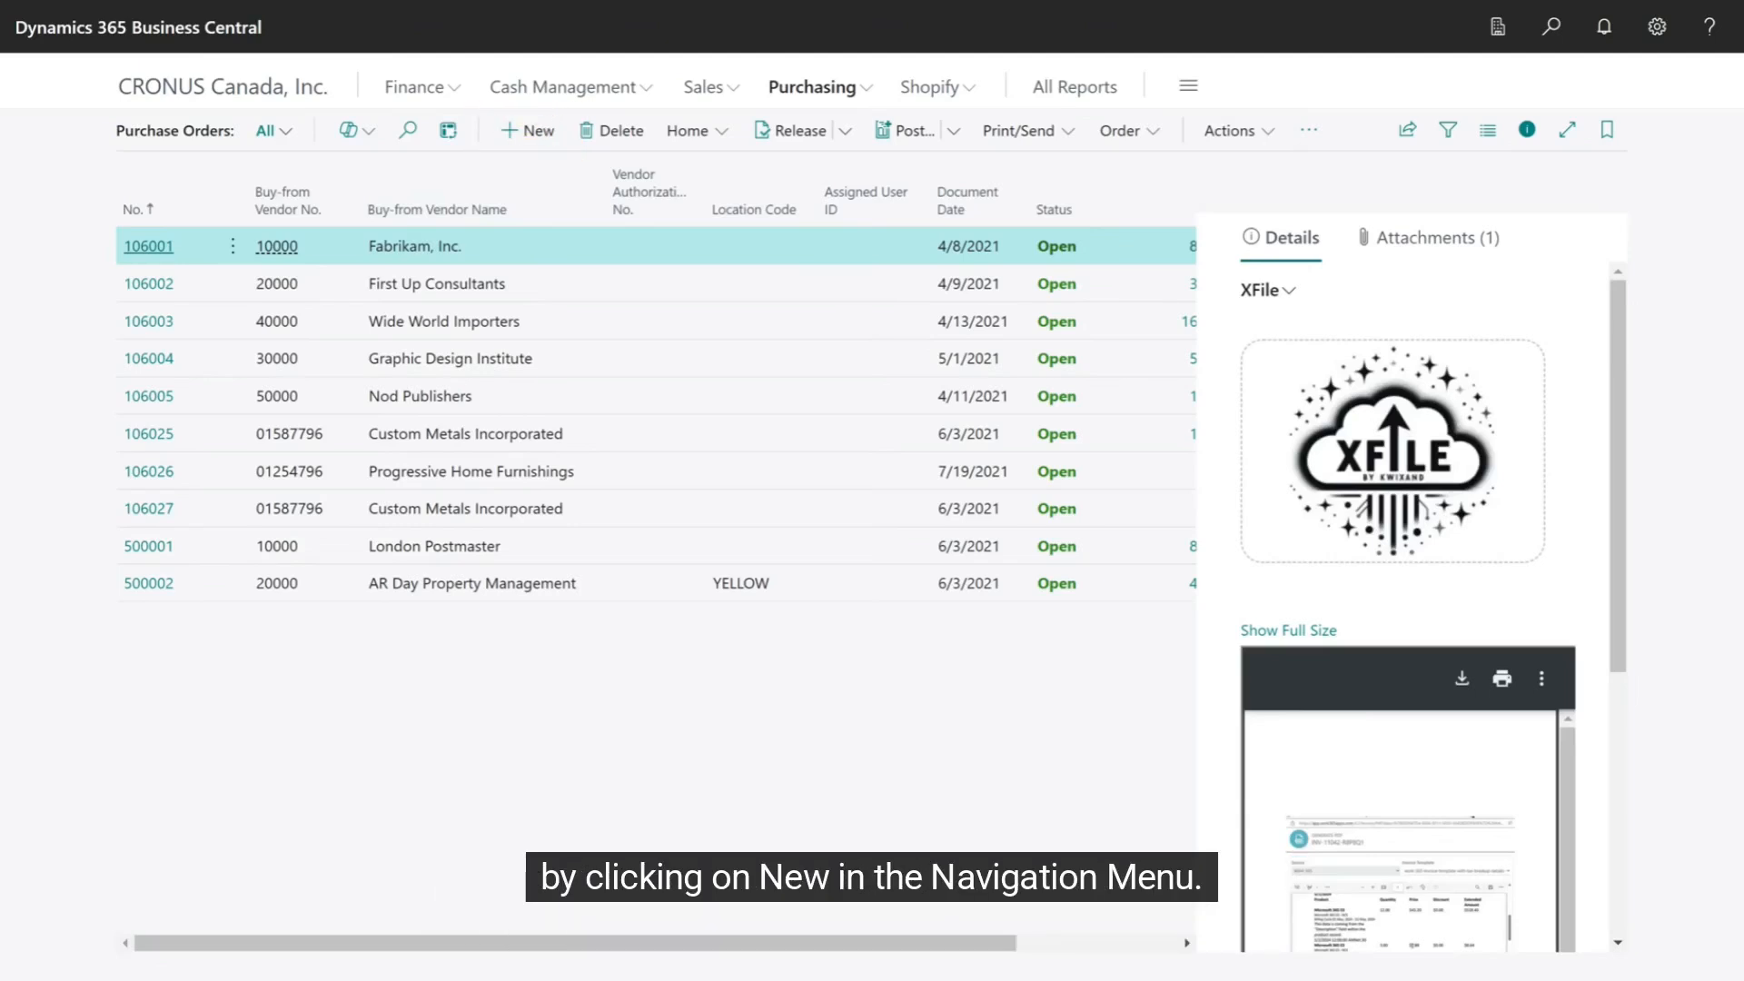
left_click(525, 131)
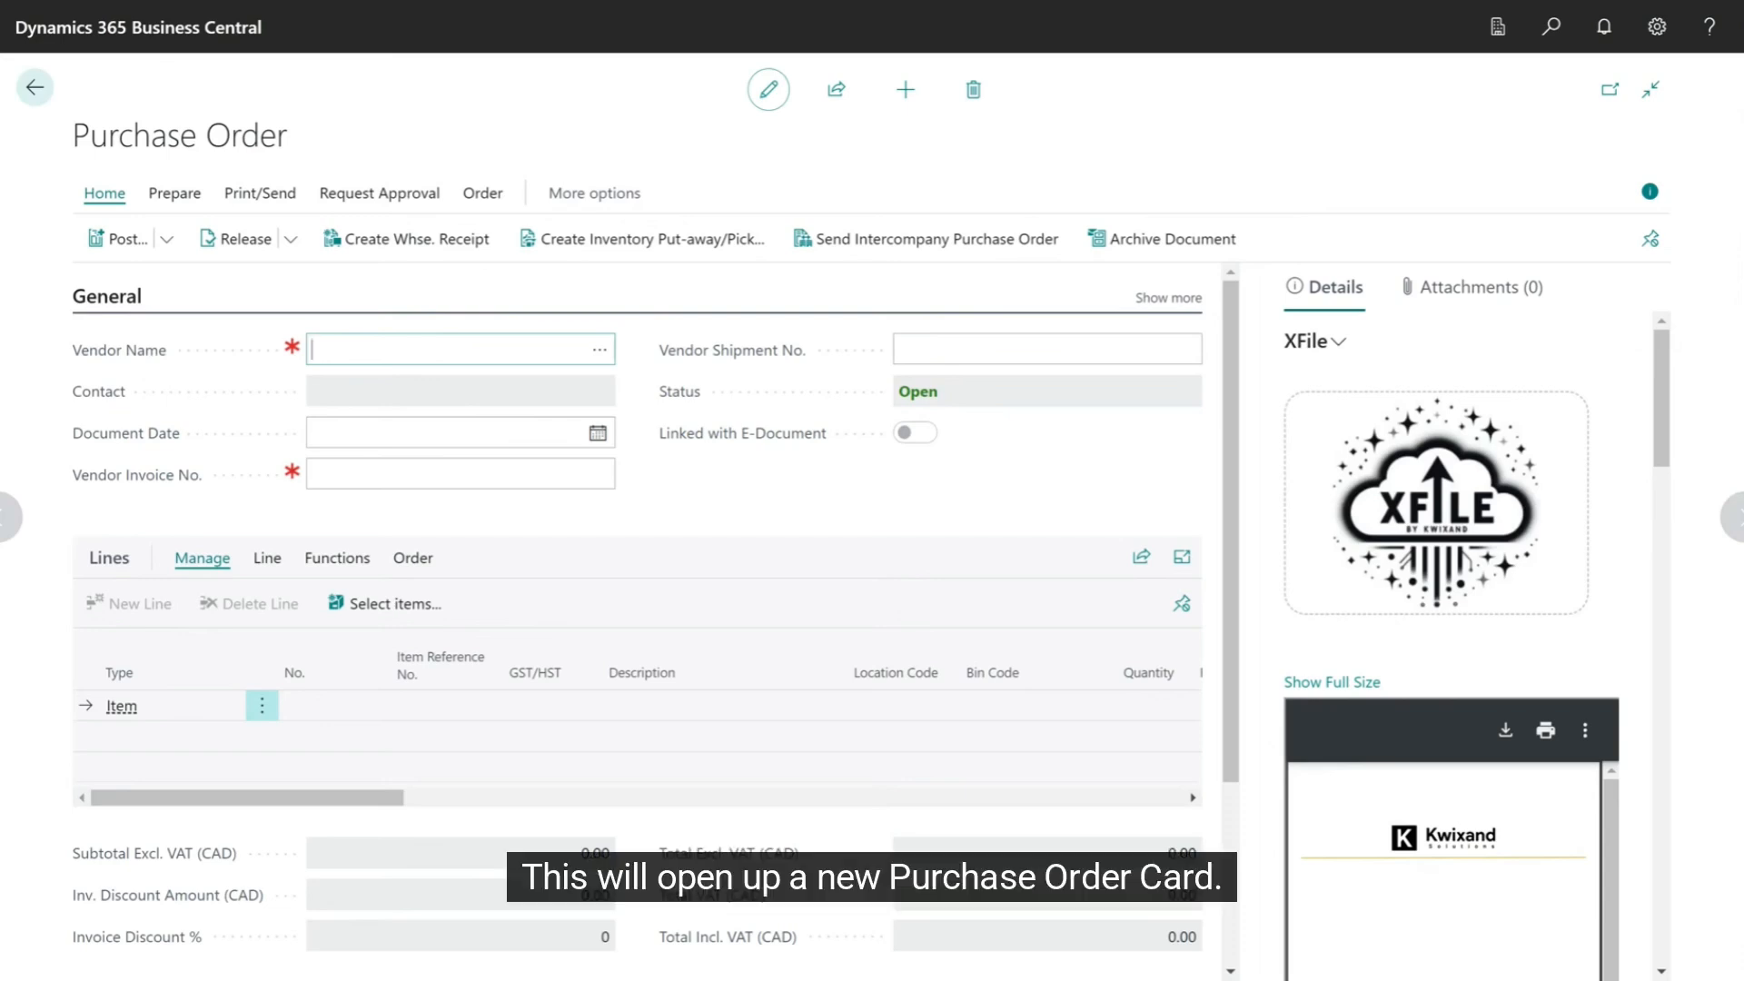
- Set the vendor to American Wood Exports and move to the first line's No. field
left_click(454, 351)
type("American Wood Exports")
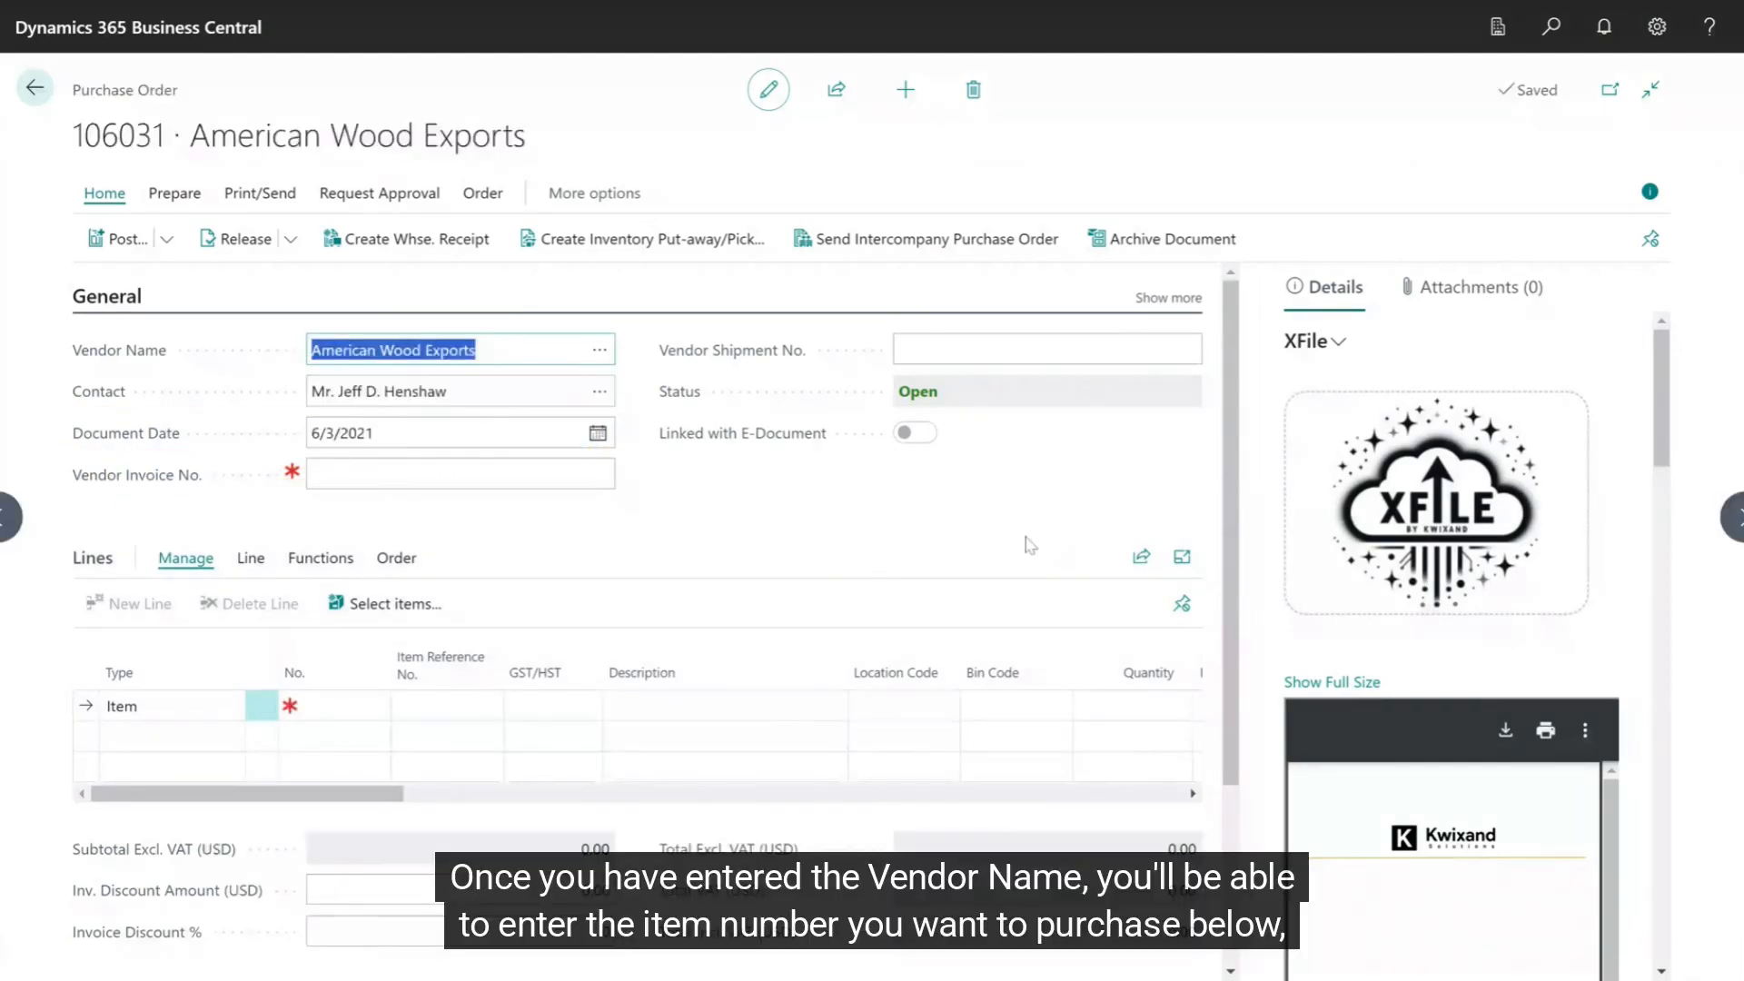
left_click(334, 705)
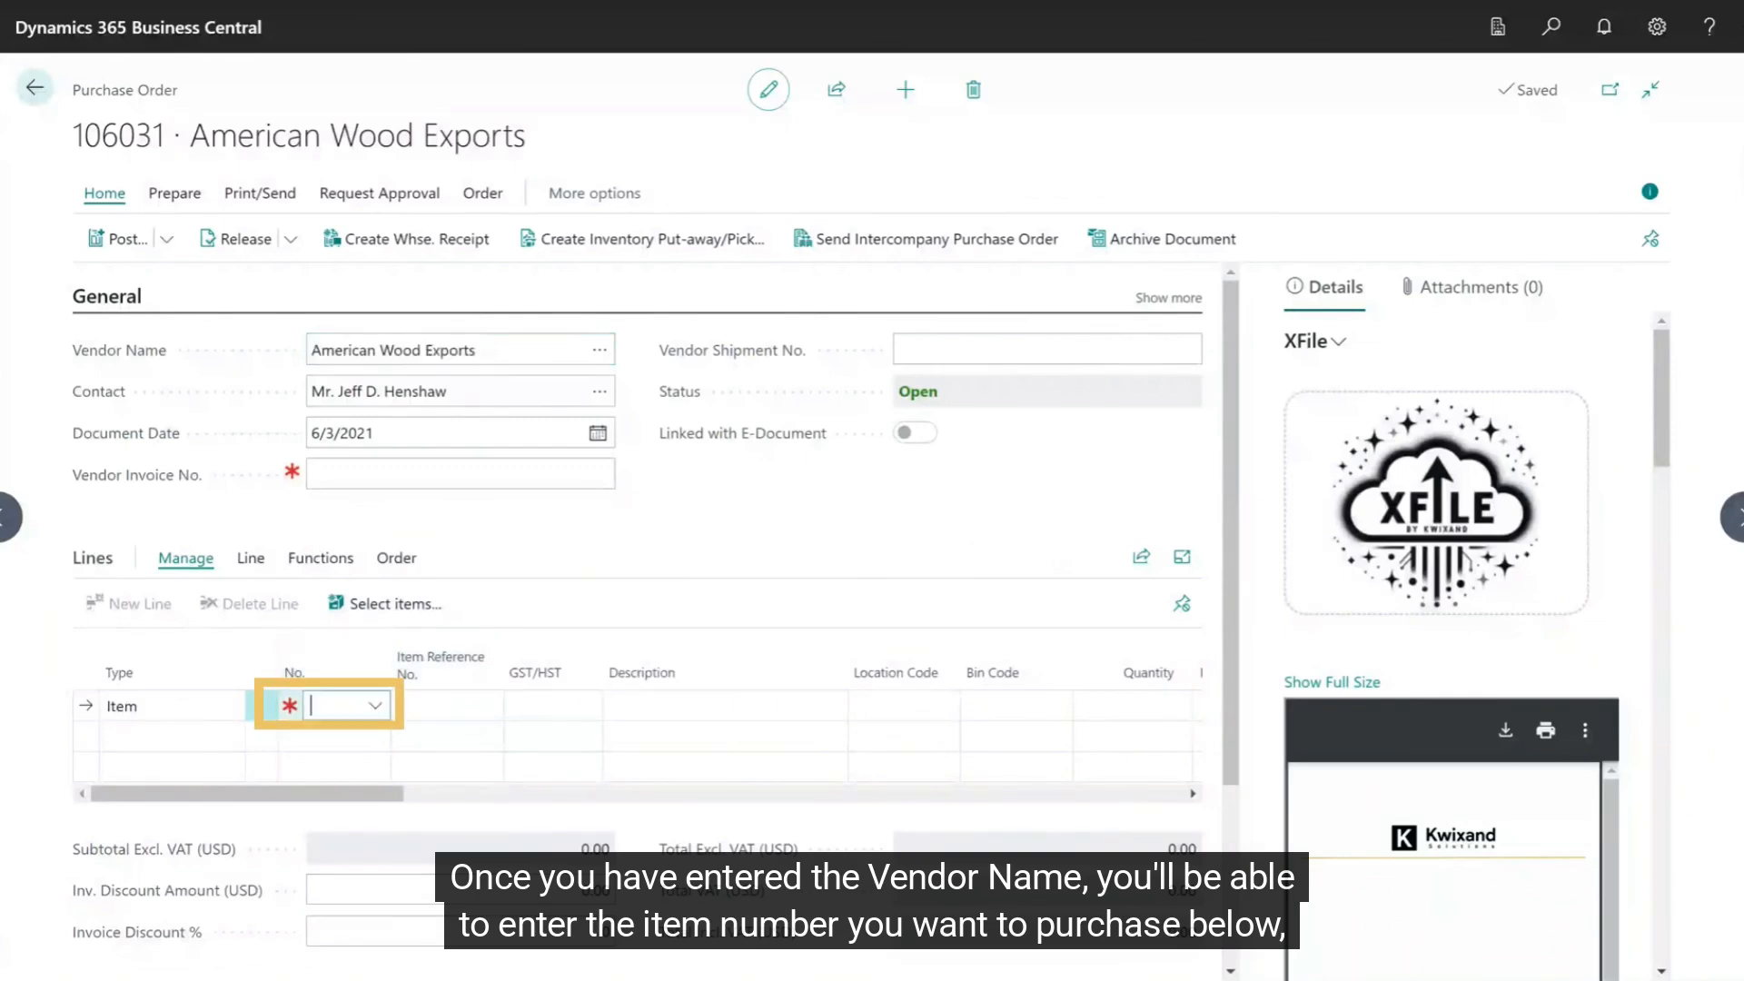
- Add a line for item 1100 Front Wheel with quantity 100
left_click(375, 705)
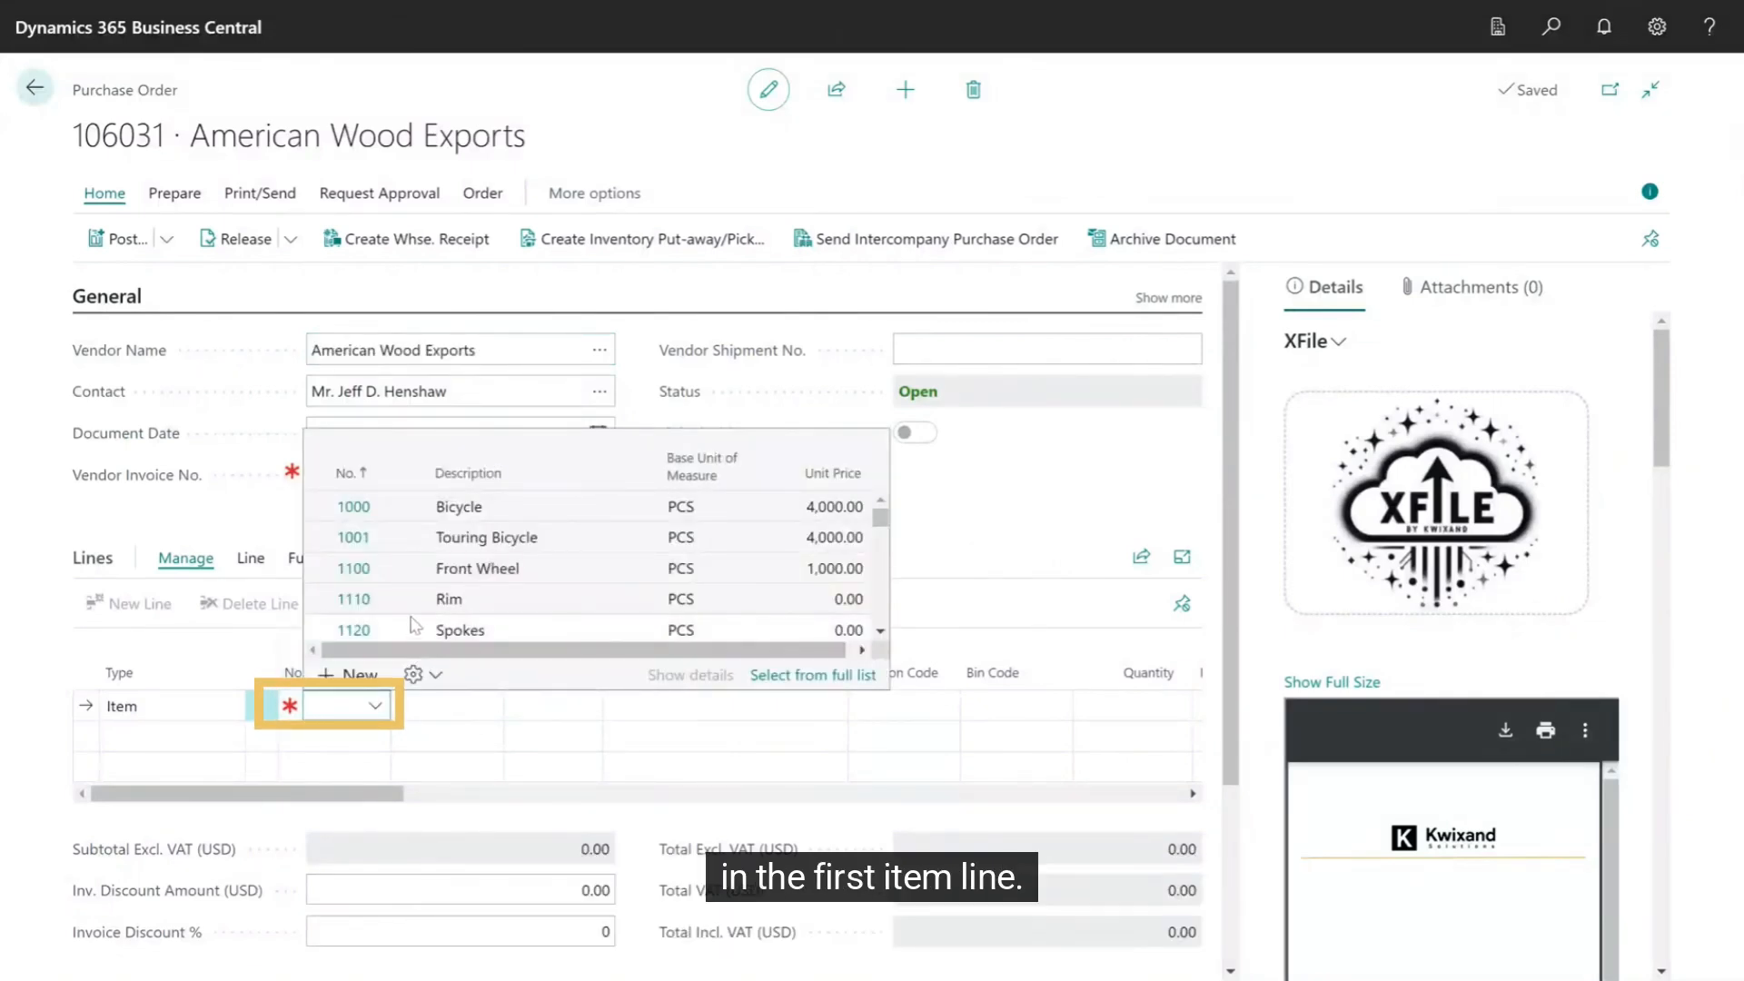
mouse_move(360, 581)
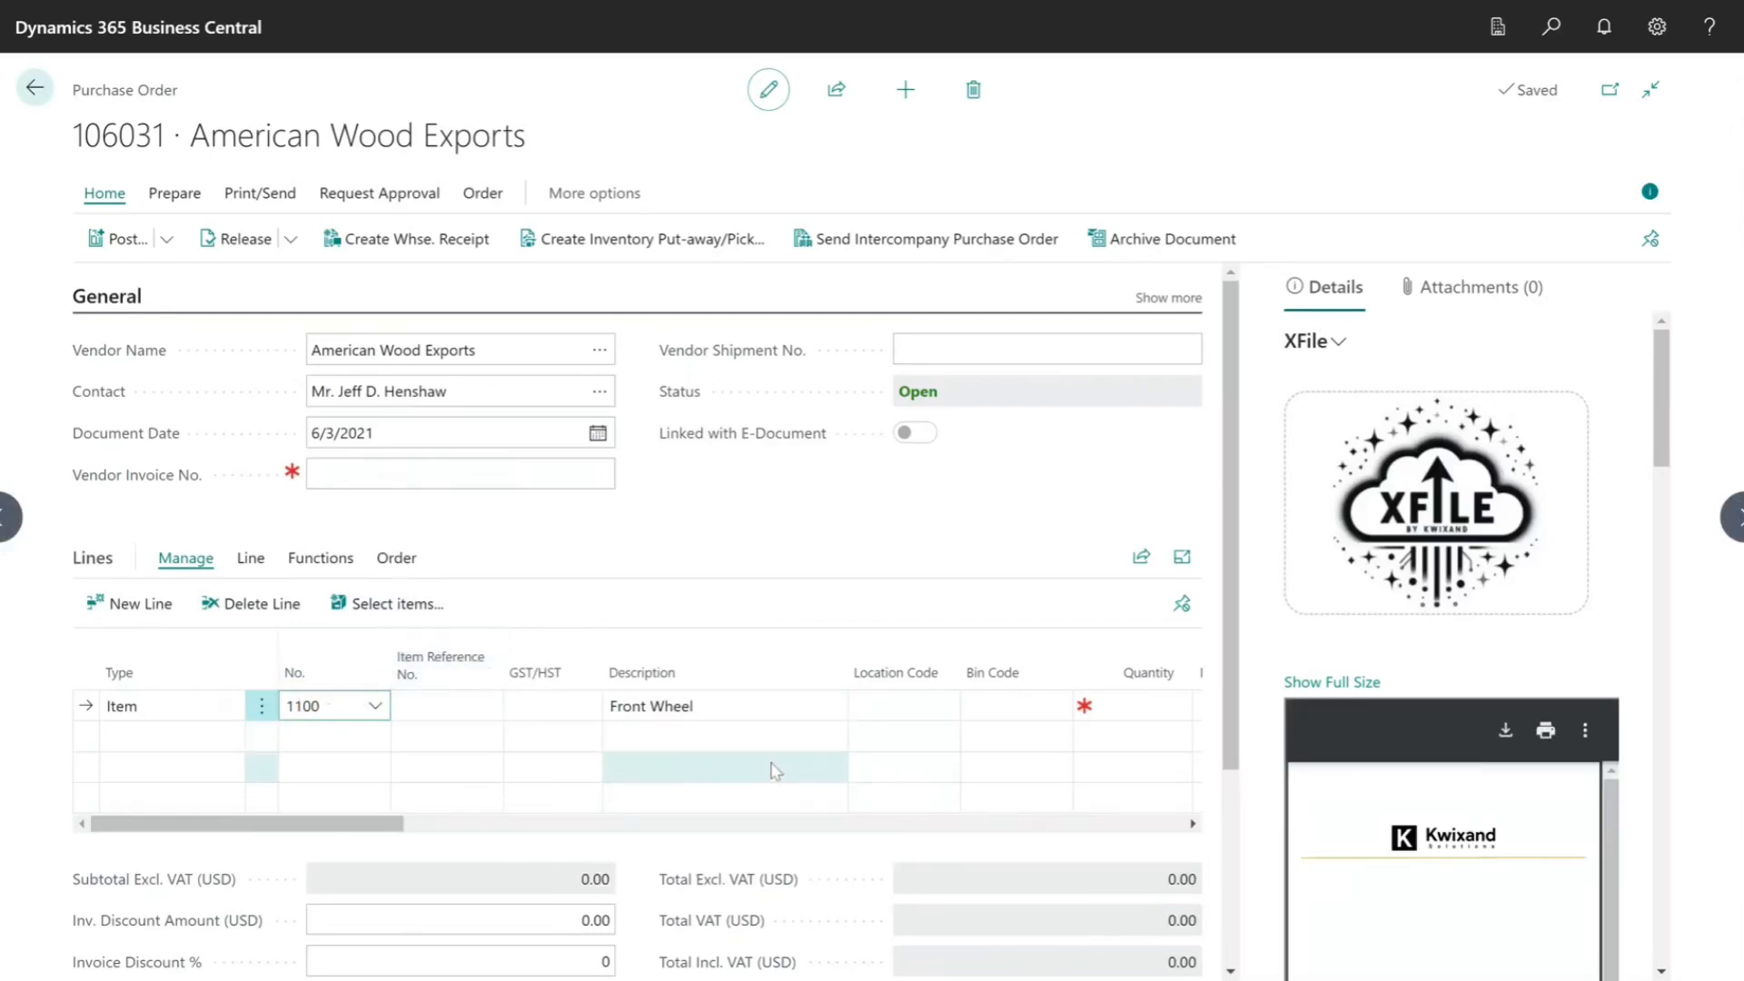
left_click(1148, 705)
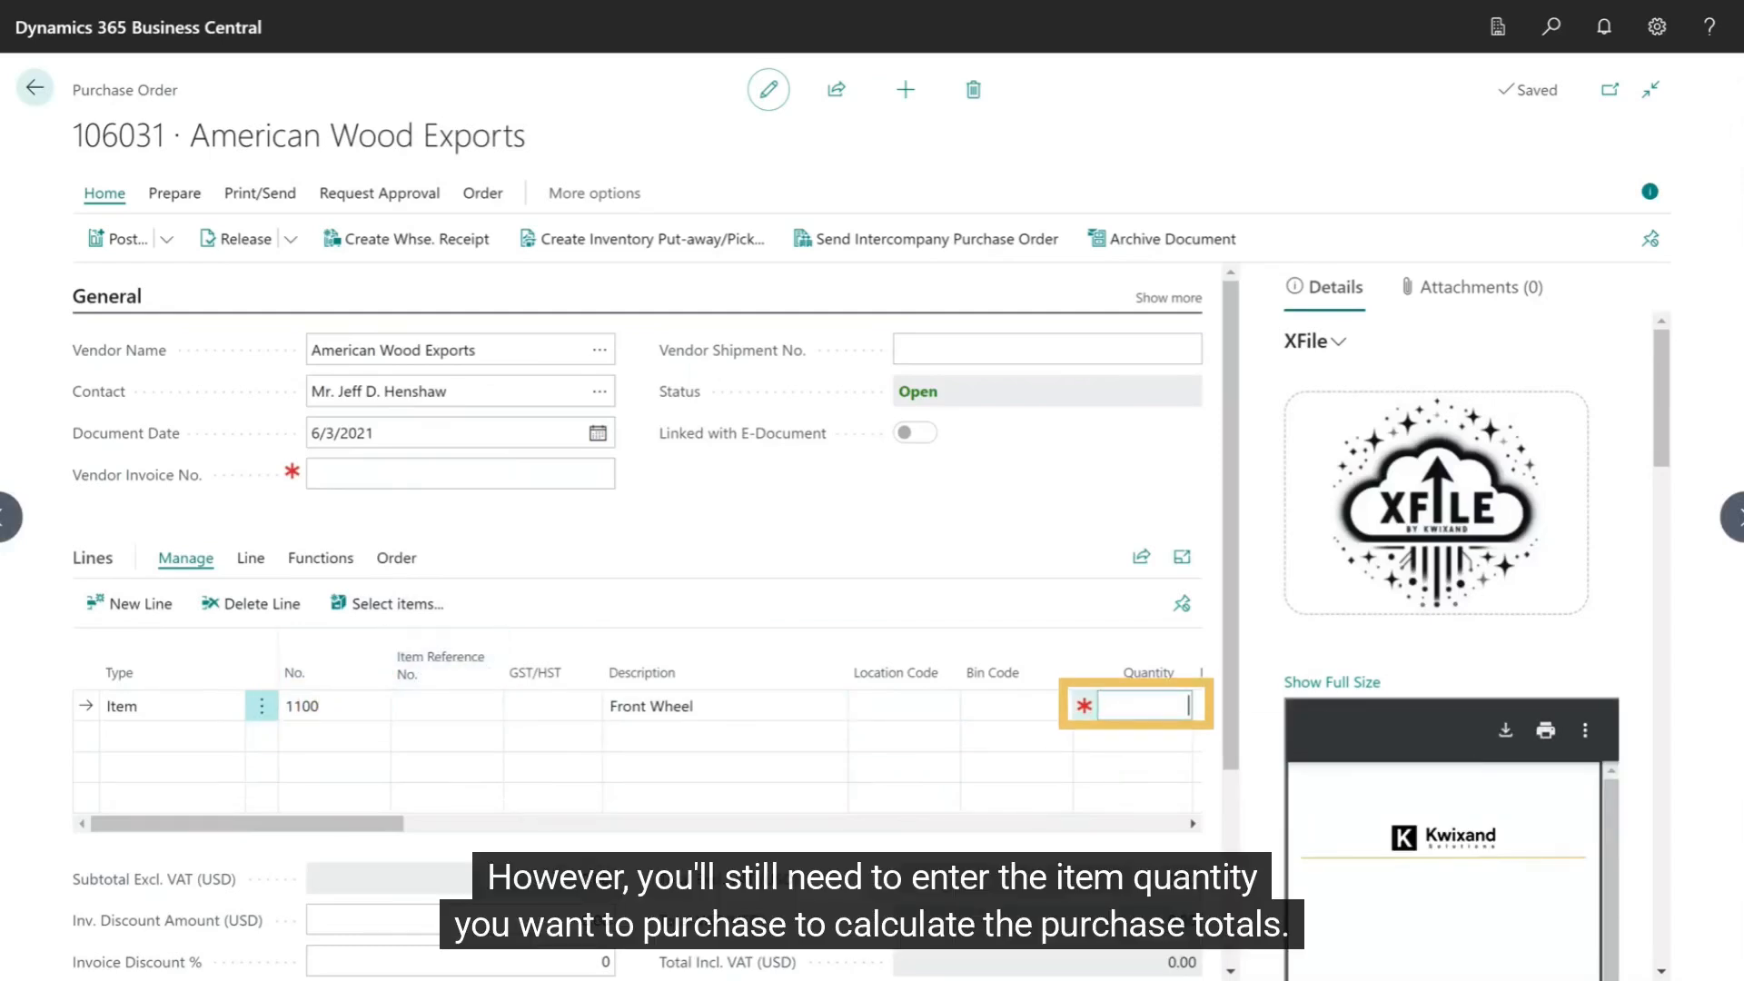
type("100")
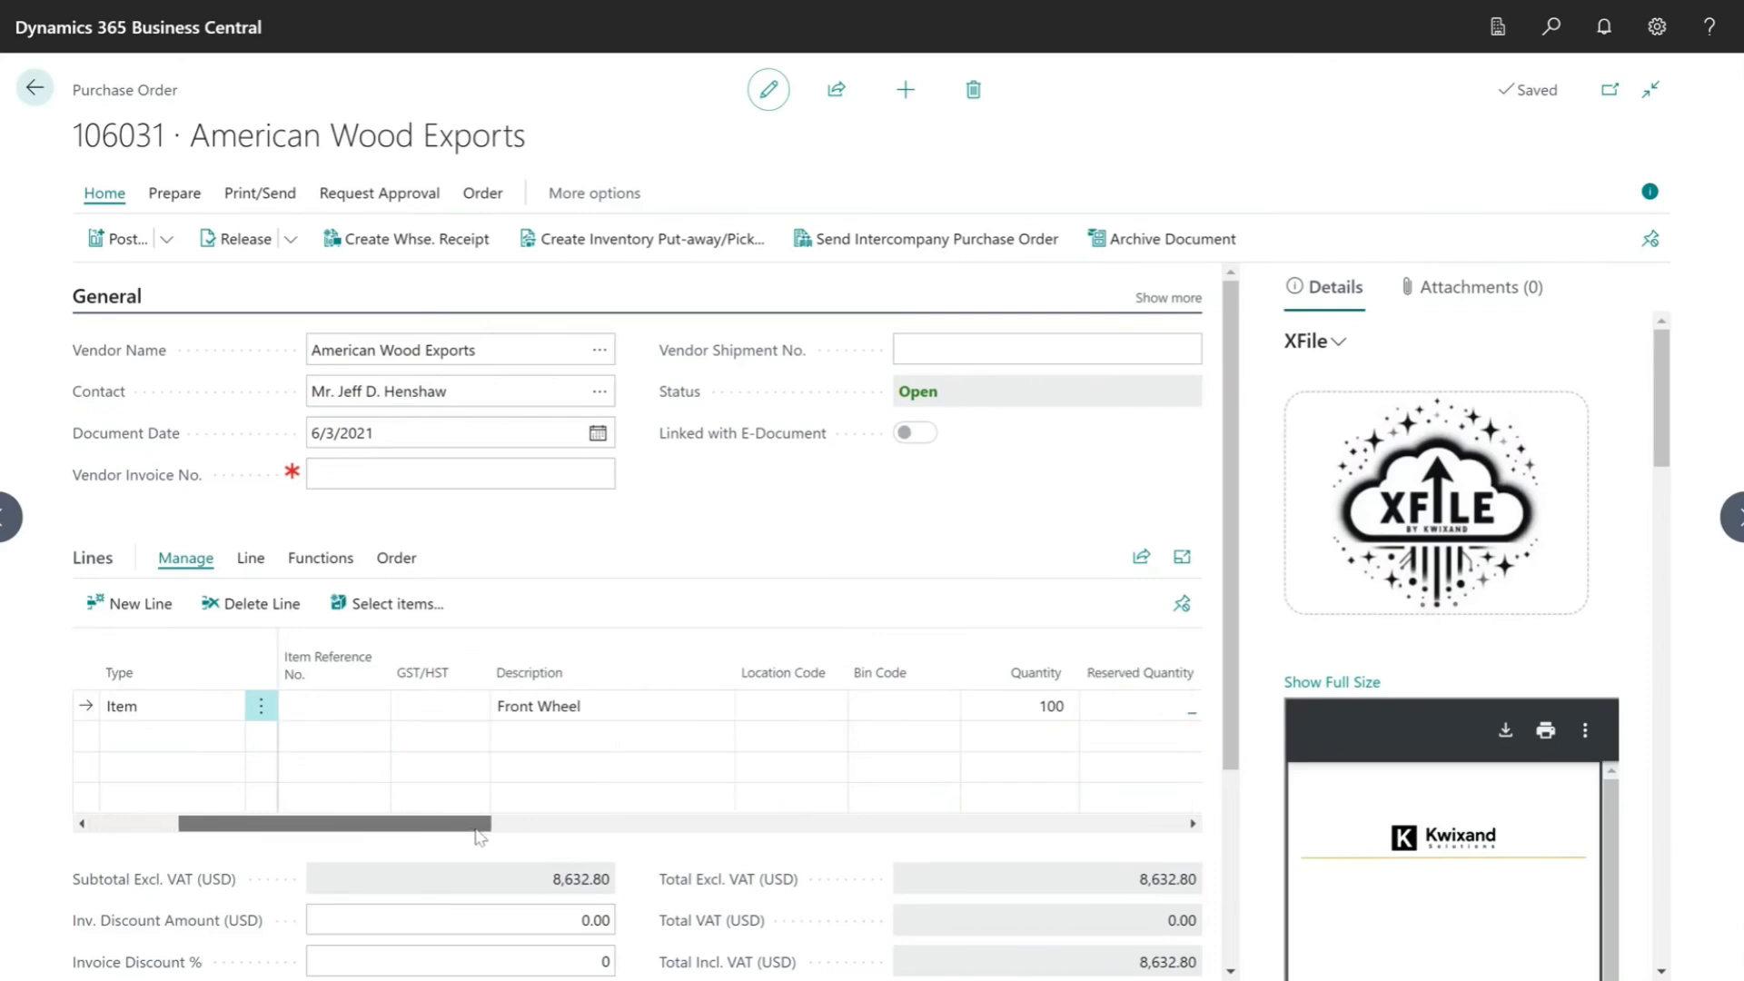
scroll("right", 3)
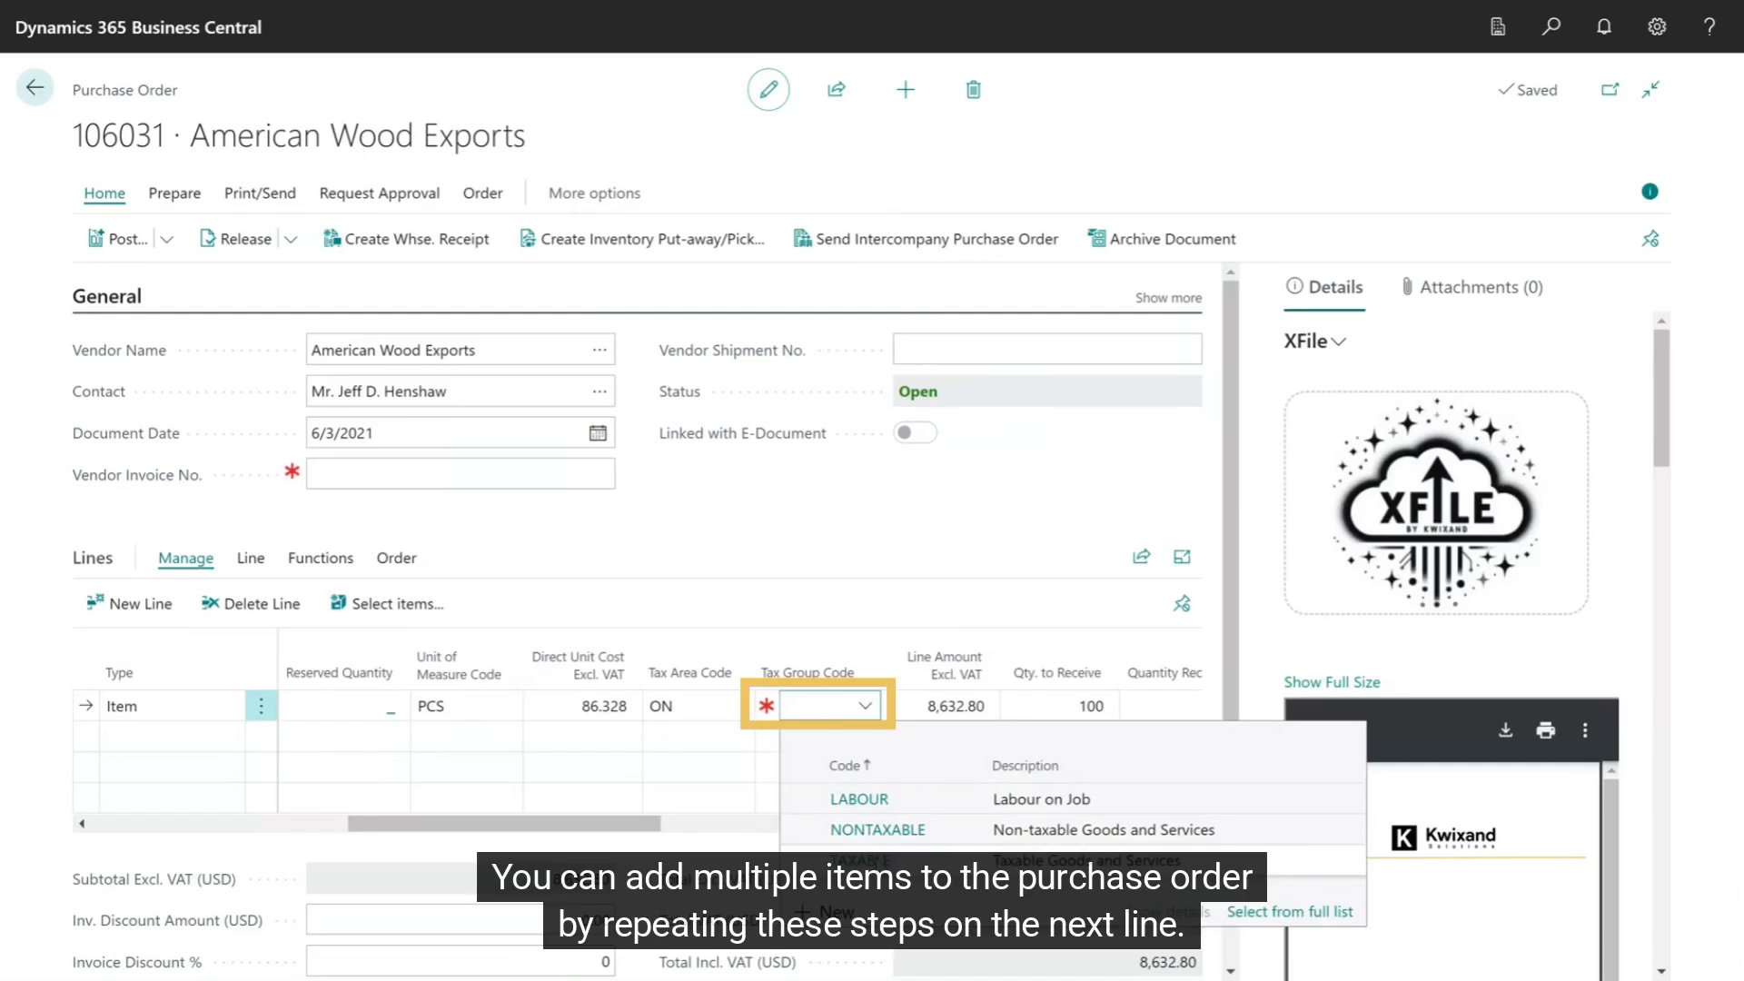
left_click(859, 859)
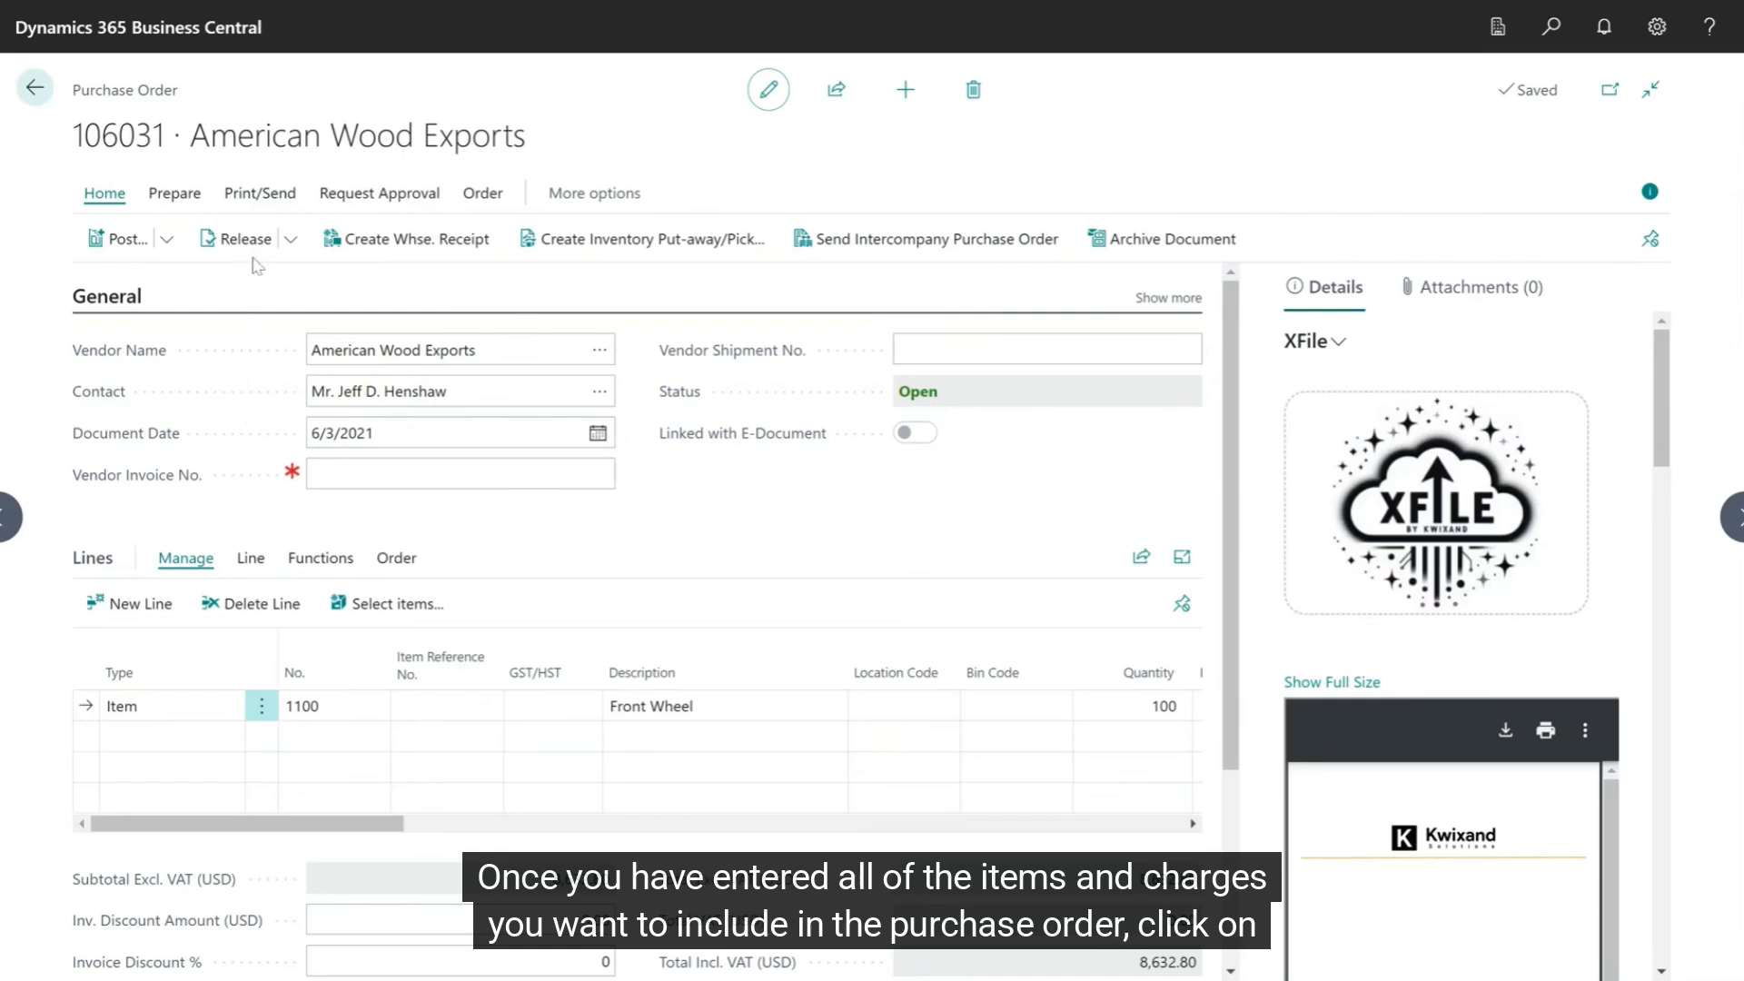
- Bring up the Purchase - Order print options from the Print/Send actions
left_click(260, 192)
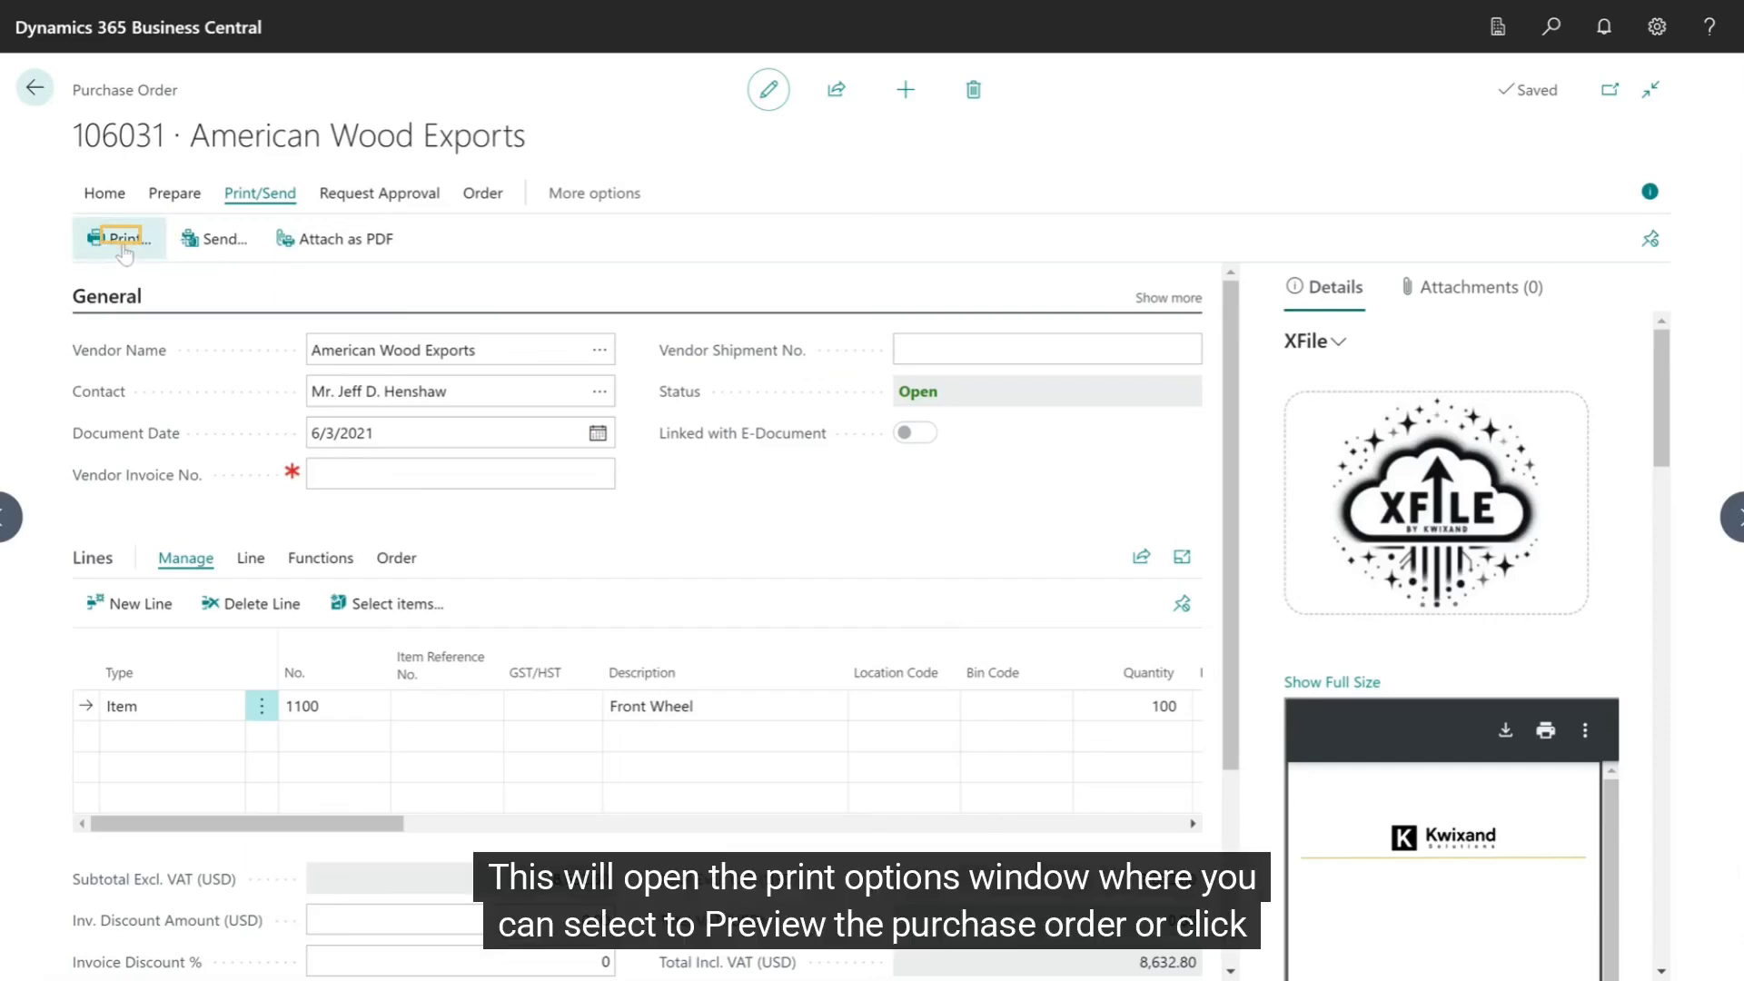
left_click(119, 240)
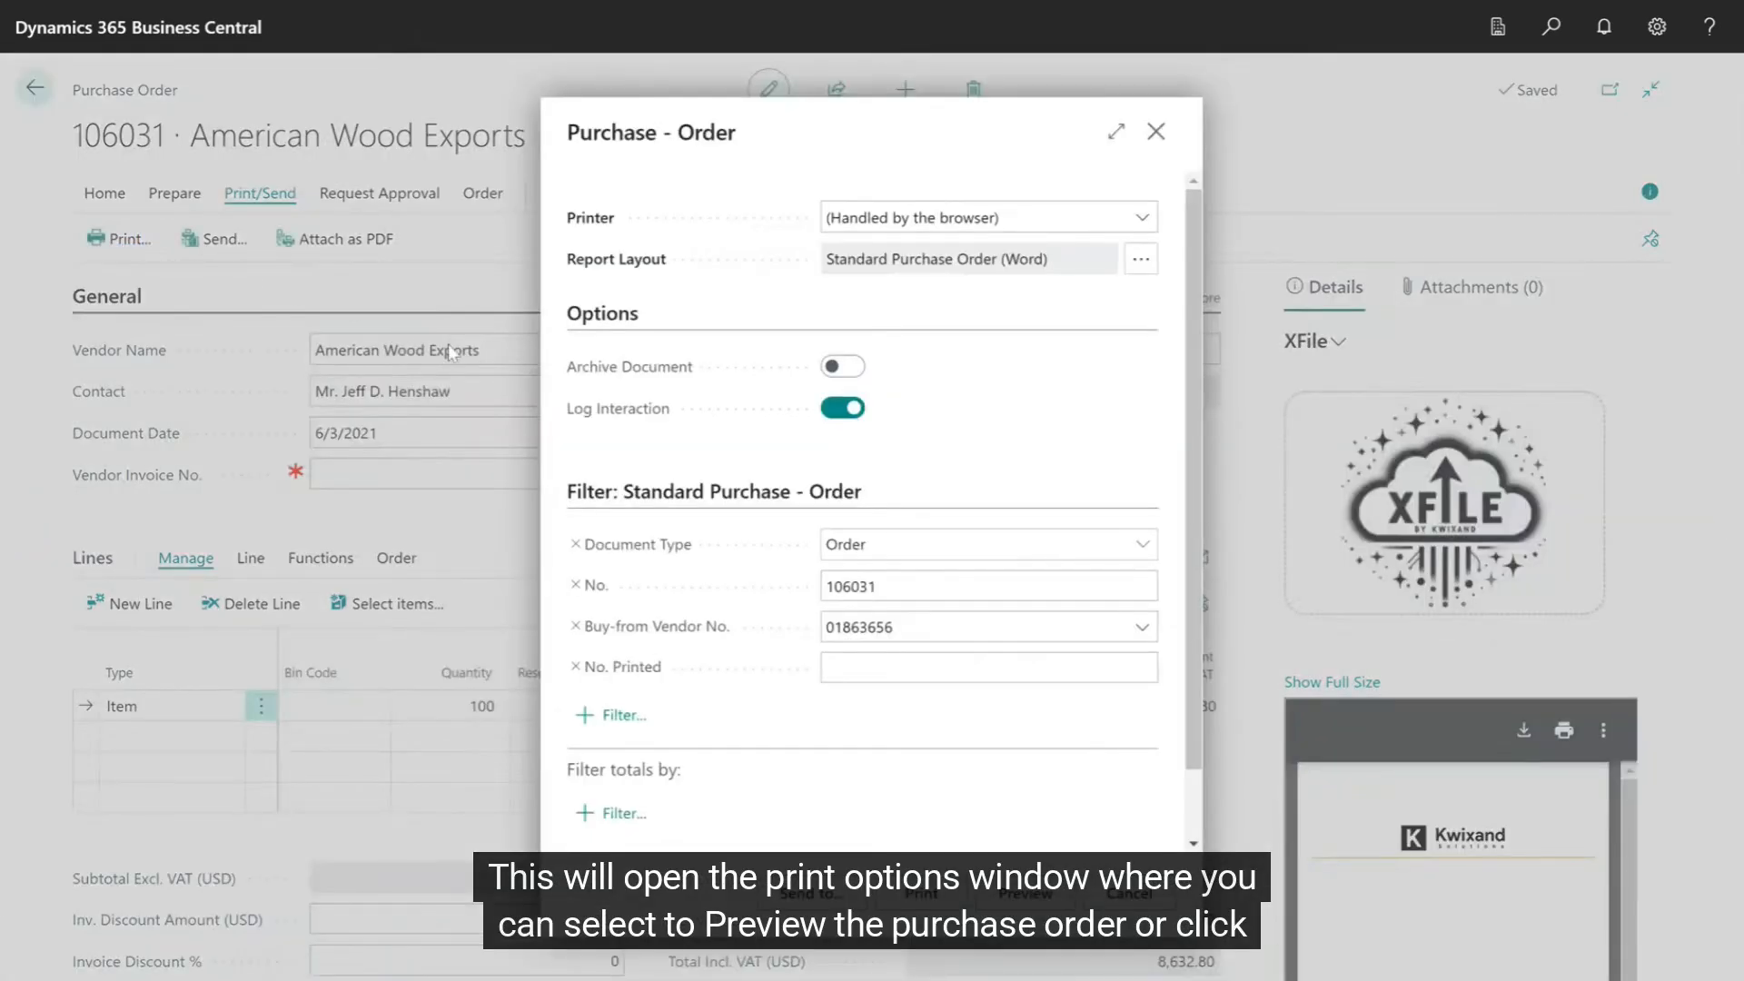